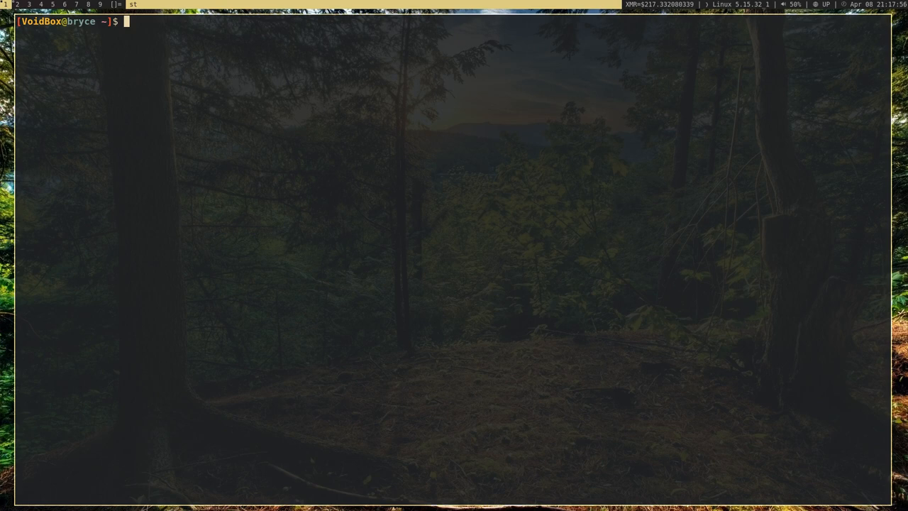
Run cal to print the April 2022 calendar.
{"action": "type", "text": "cal"}
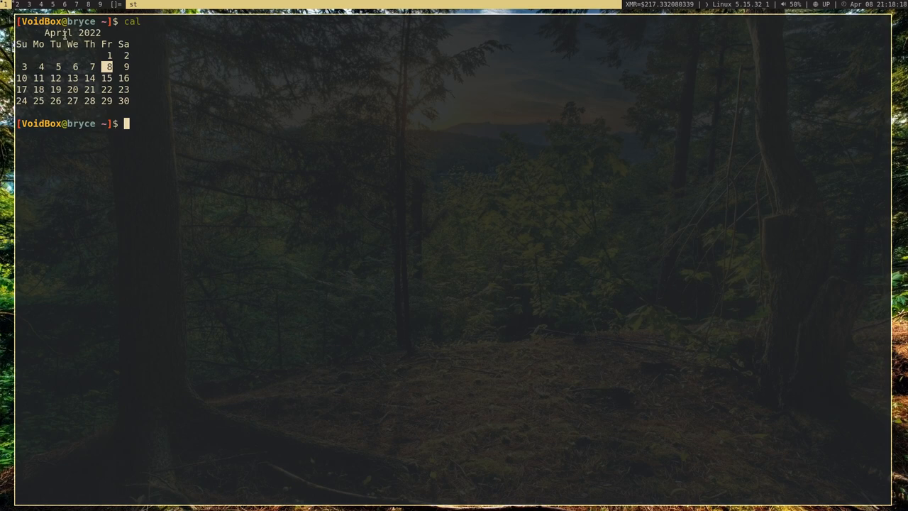
{"action": "mouse_move", "coordinate": [186, 139]}
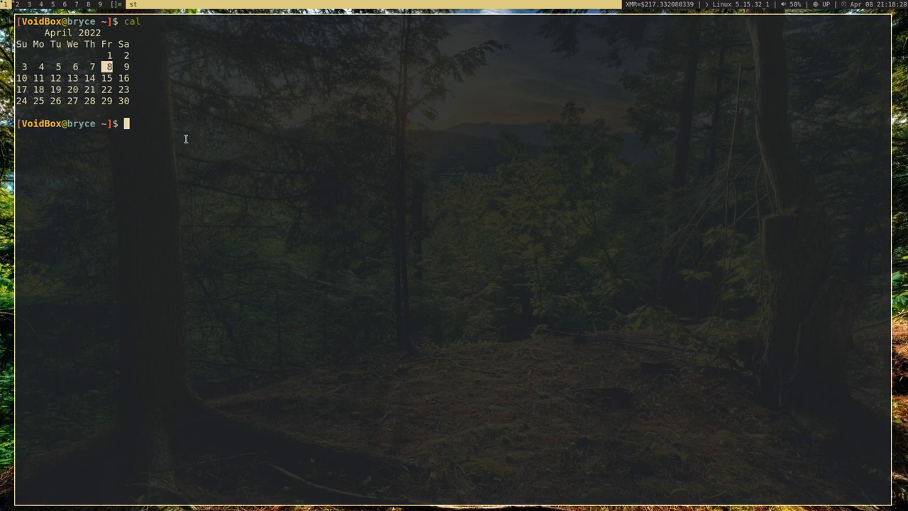
{"action": "mouse_move", "coordinate": [279, 64]}
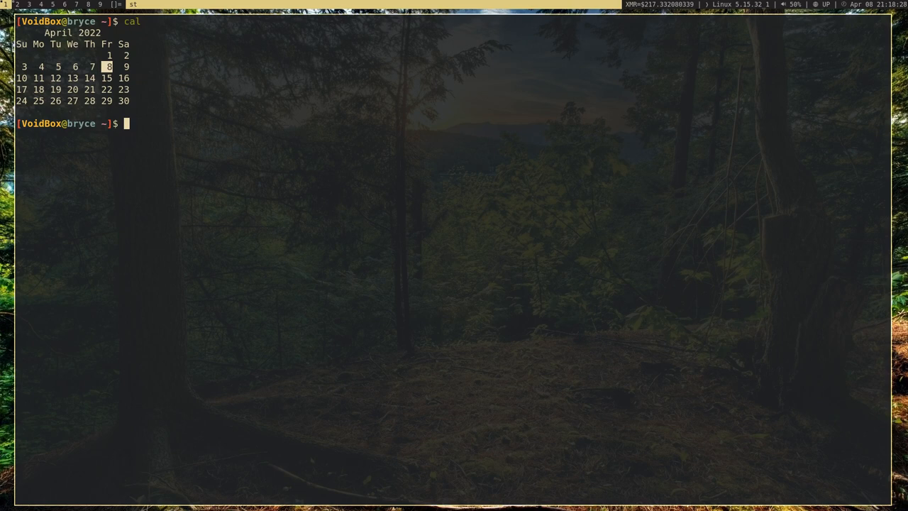
Run cal --help to print cal's usage summary and options list.
{"action": "type", "text": "cal --help"}
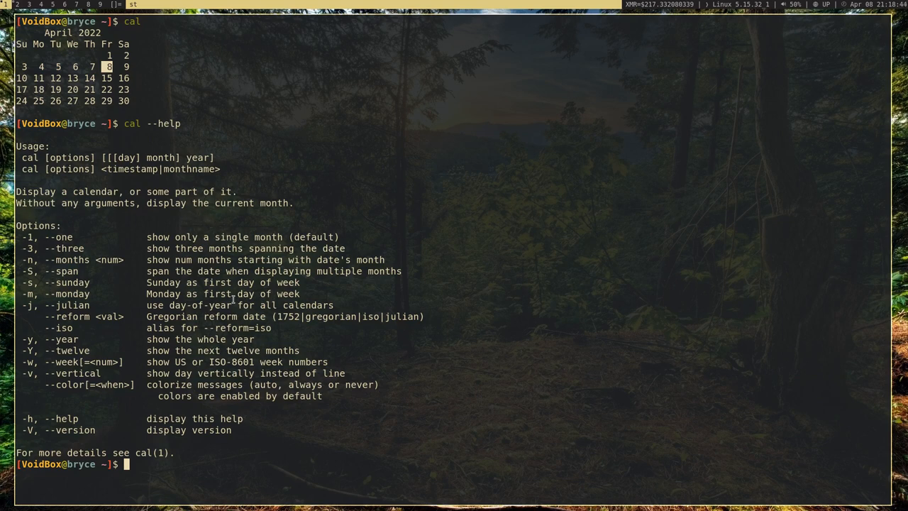
{"action": "mouse_move", "coordinate": [232, 395]}
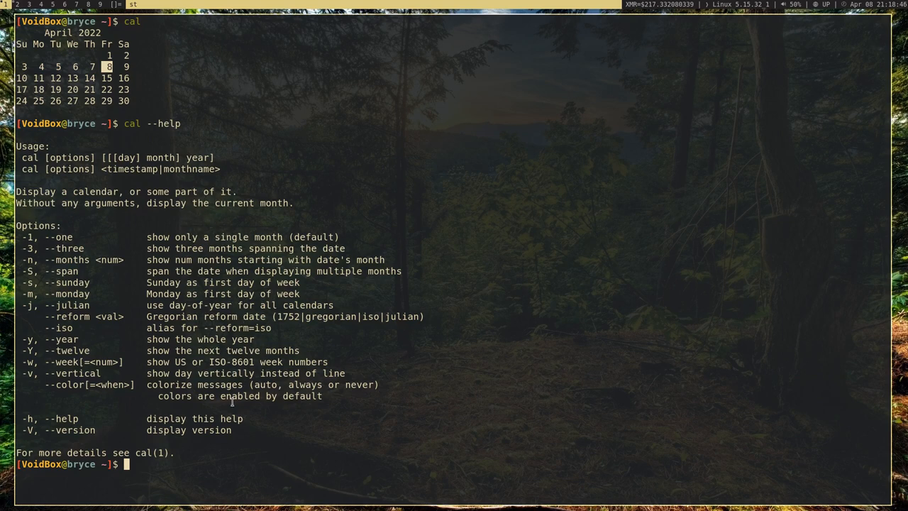
{"action": "mouse_move", "coordinate": [93, 186]}
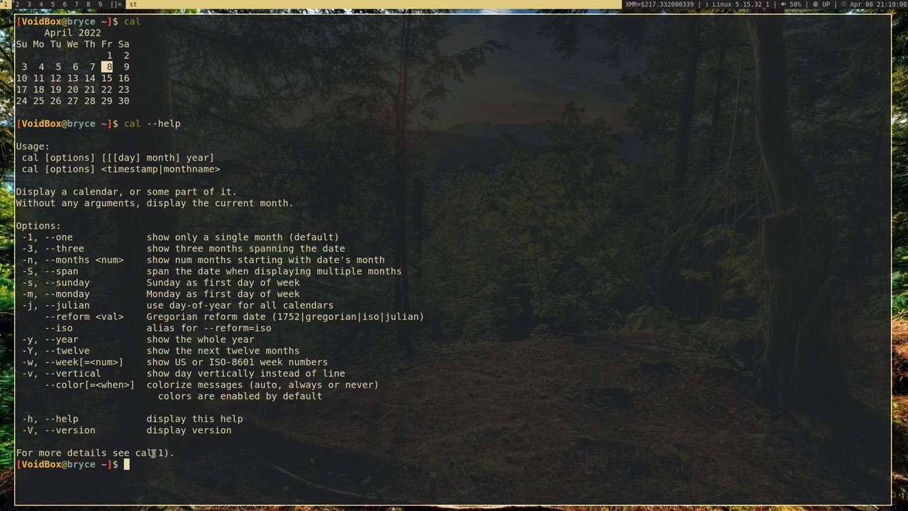
{"action": "mouse_move", "coordinate": [284, 395]}
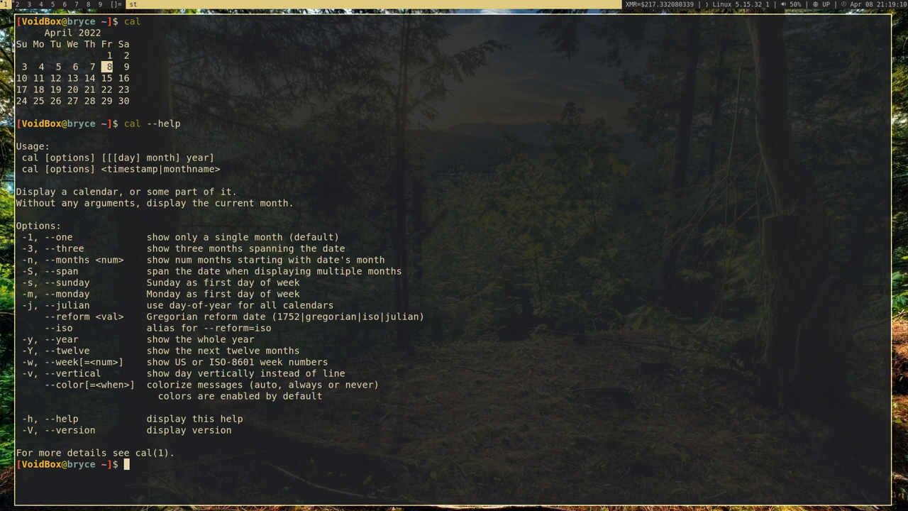
{"action": "type", "text": "man"}
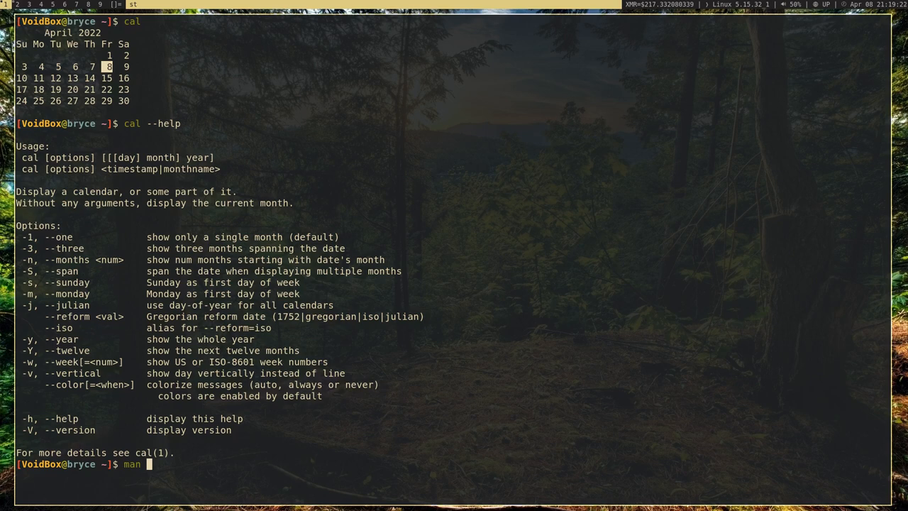
Open man cal, return to its start, scroll through the page, and quit.
{"action": "type", "text": "cal"}
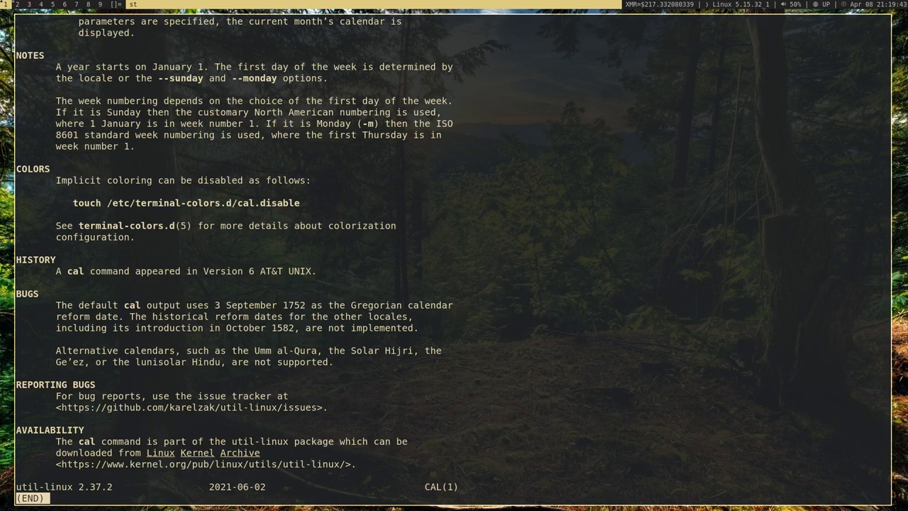
{"action": "key", "text": "g"}
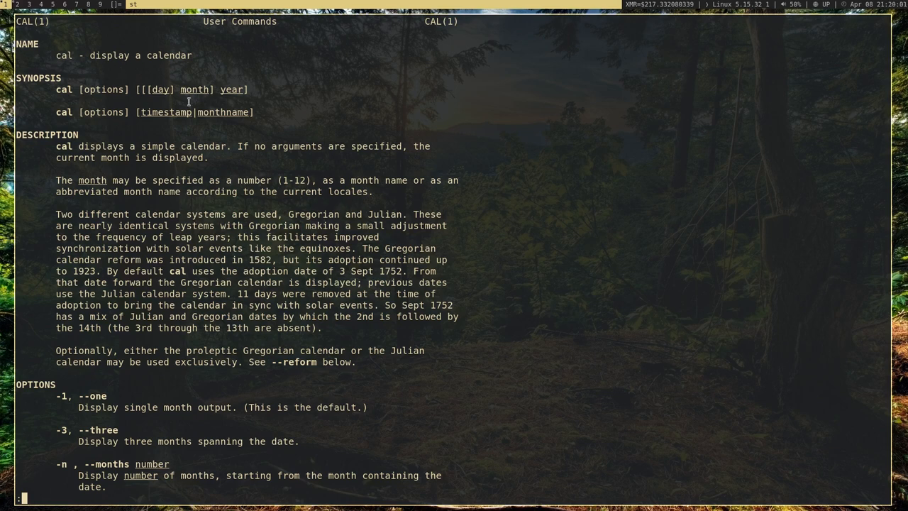
{"action": "mouse_move", "coordinate": [167, 333]}
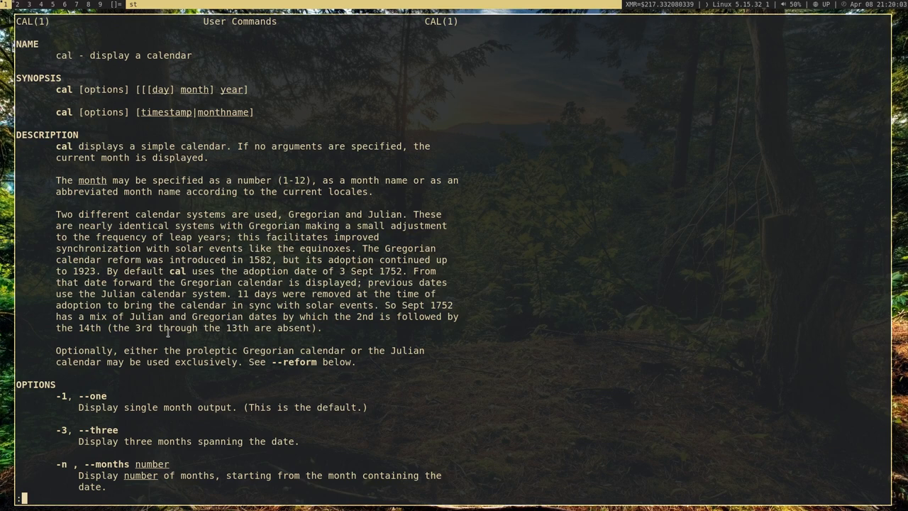
{"action": "scroll", "scroll_direction": "down", "scroll_amount": 3}
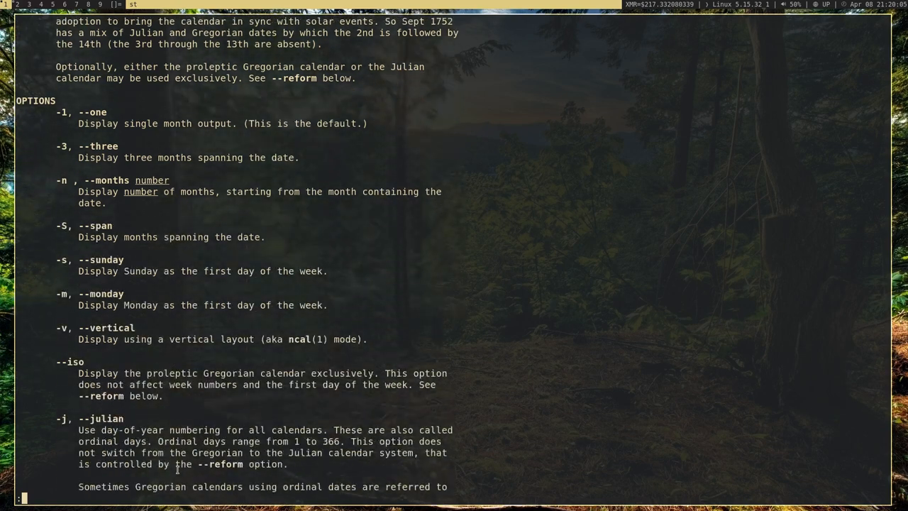
{"action": "scroll", "scroll_direction": "down", "scroll_amount": 3}
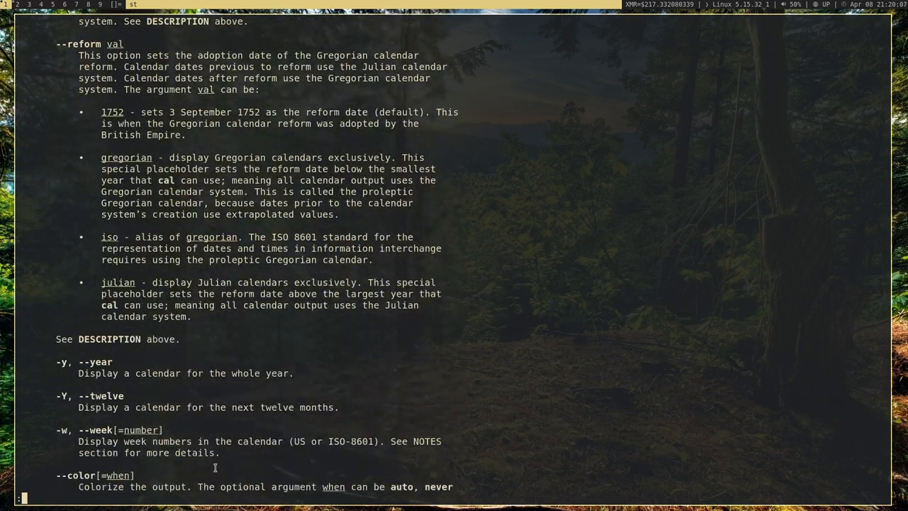
{"action": "scroll", "scroll_direction": "down", "scroll_amount": 3}
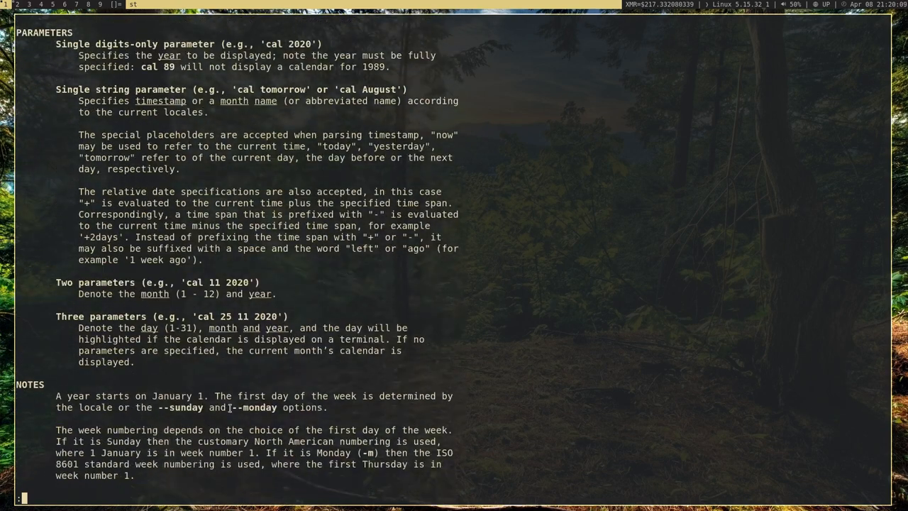
{"action": "scroll", "scroll_direction": "down", "scroll_amount": 3}
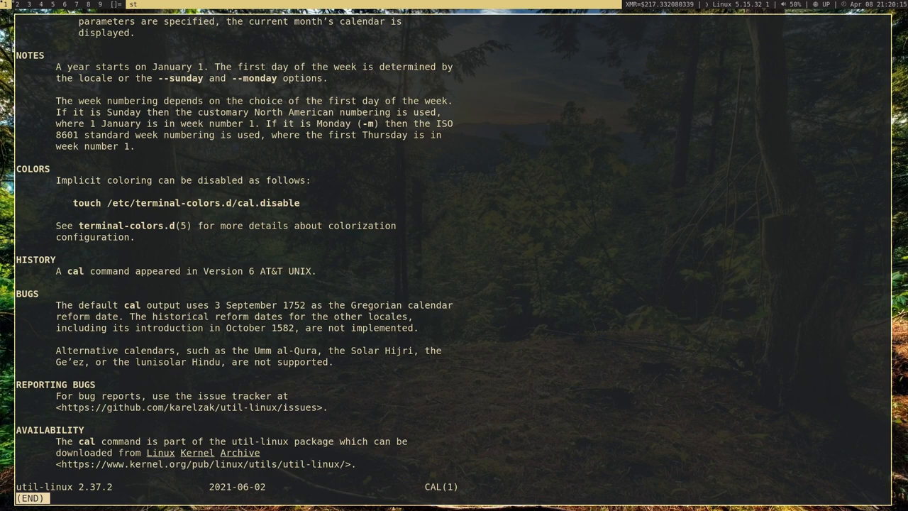
{"action": "key", "text": "q"}
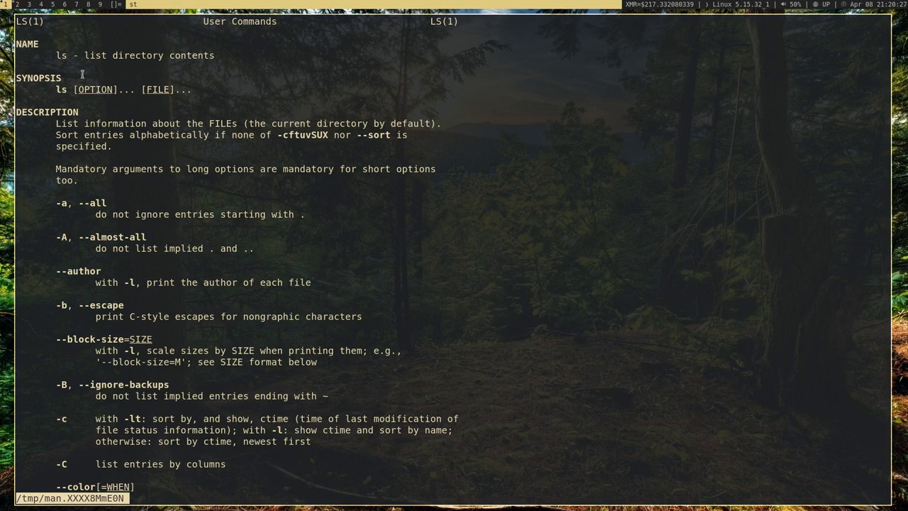
Scroll the ls manual page to its end and quit back to the prompt.
{"action": "scroll", "scroll_direction": "down", "scroll_amount": 3}
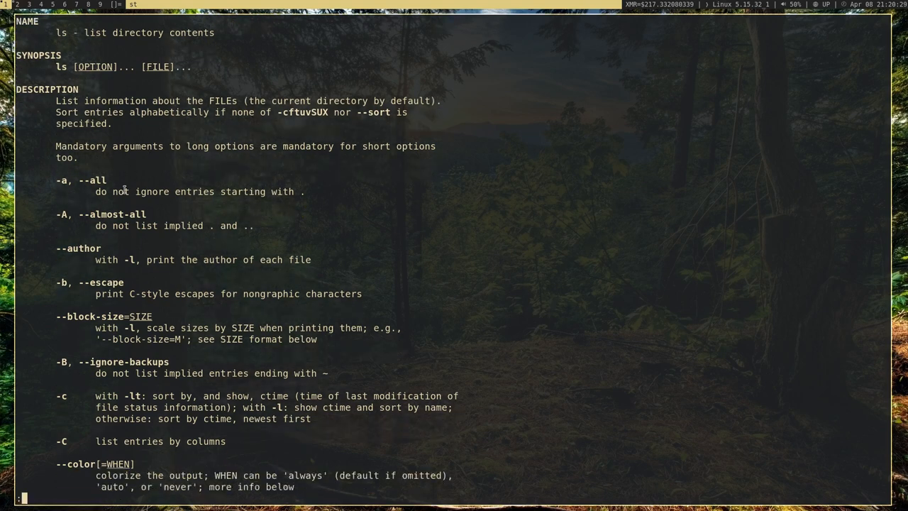
{"action": "scroll", "scroll_direction": "down", "scroll_amount": 3}
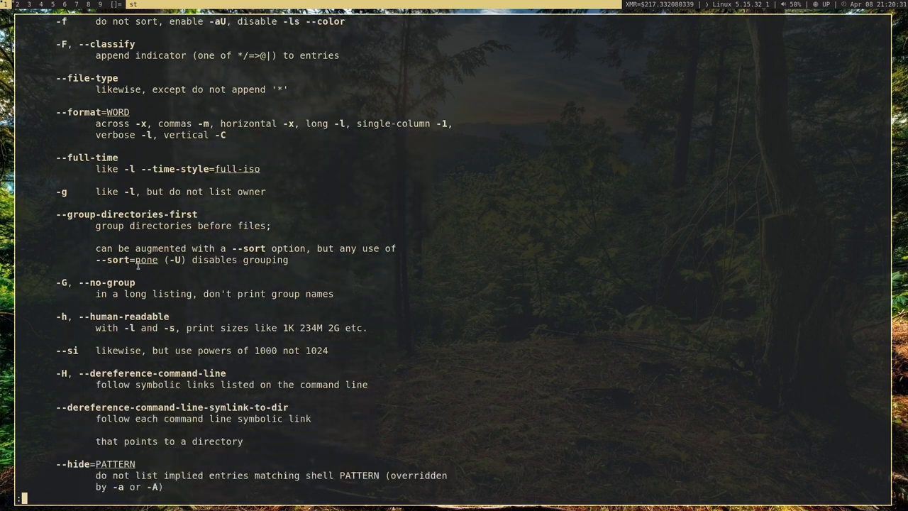
{"action": "scroll", "scroll_direction": "down", "scroll_amount": 3}
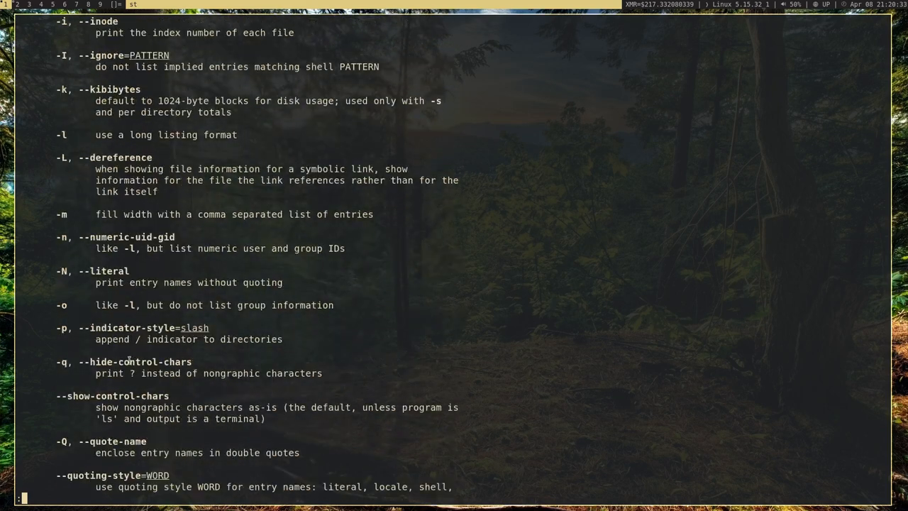
{"action": "scroll", "scroll_direction": "down", "scroll_amount": 3}
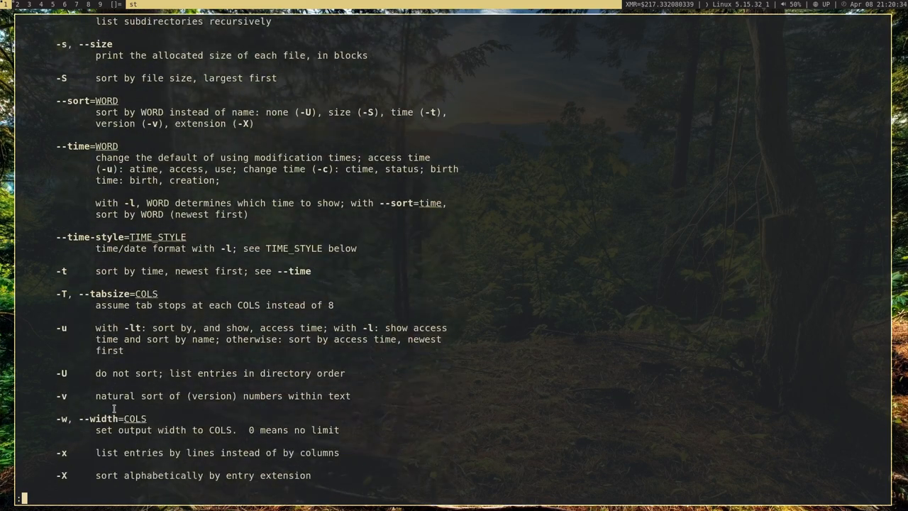
{"action": "scroll", "scroll_direction": "down", "scroll_amount": 3}
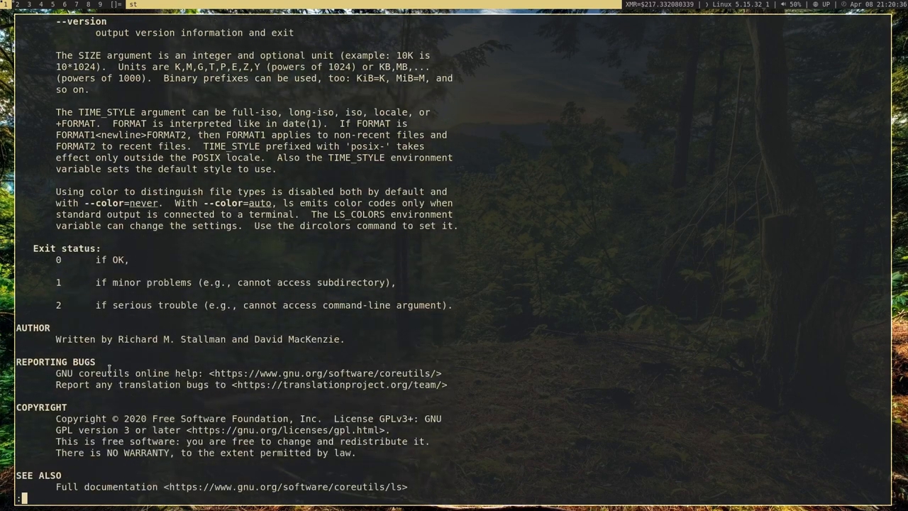
{"action": "scroll", "scroll_direction": "down", "scroll_amount": 3}
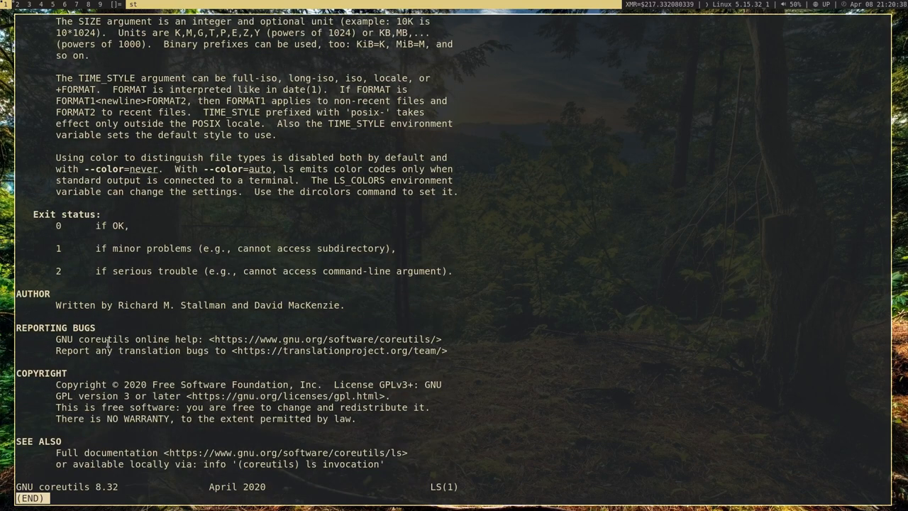
{"action": "mouse_move", "coordinate": [56, 293]}
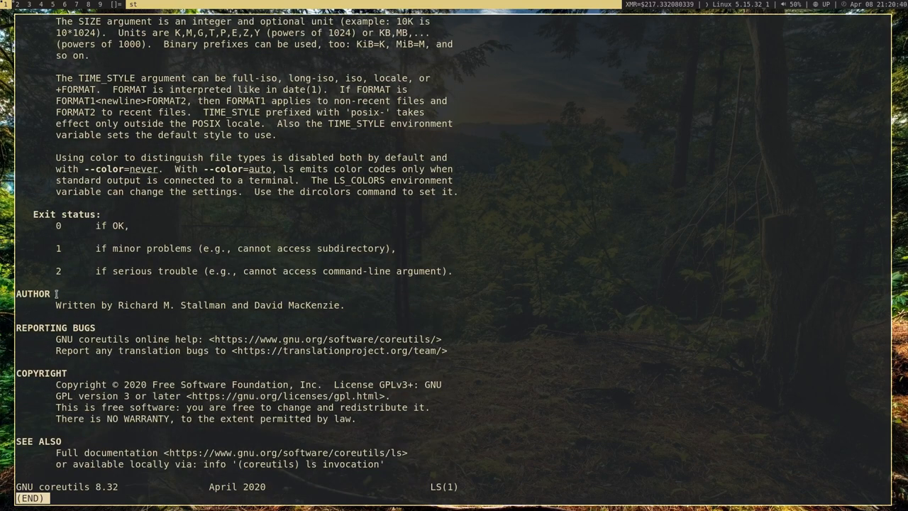
{"action": "mouse_move", "coordinate": [149, 358]}
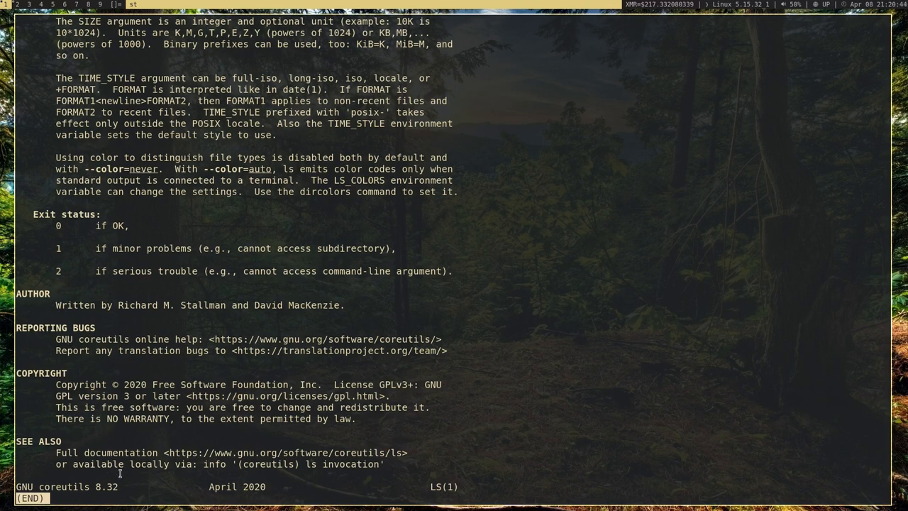
{"action": "mouse_move", "coordinate": [257, 375]}
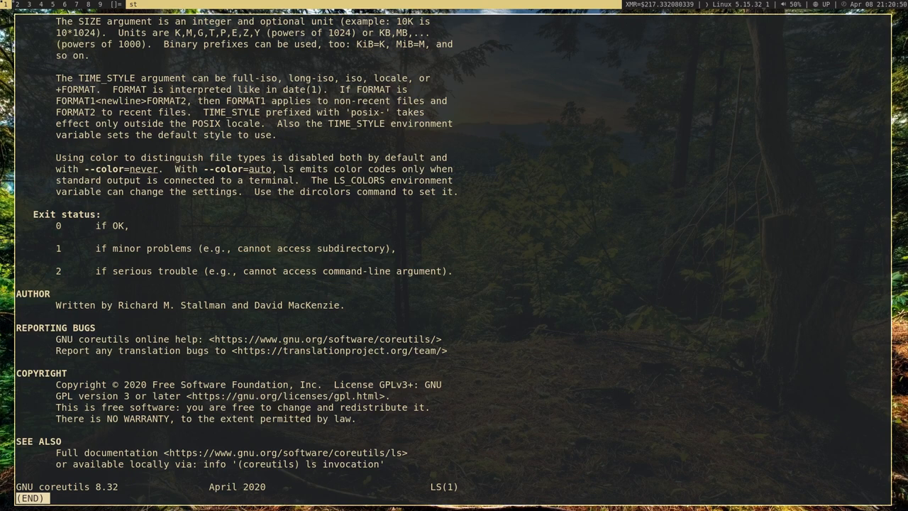
{"action": "key", "text": "q"}
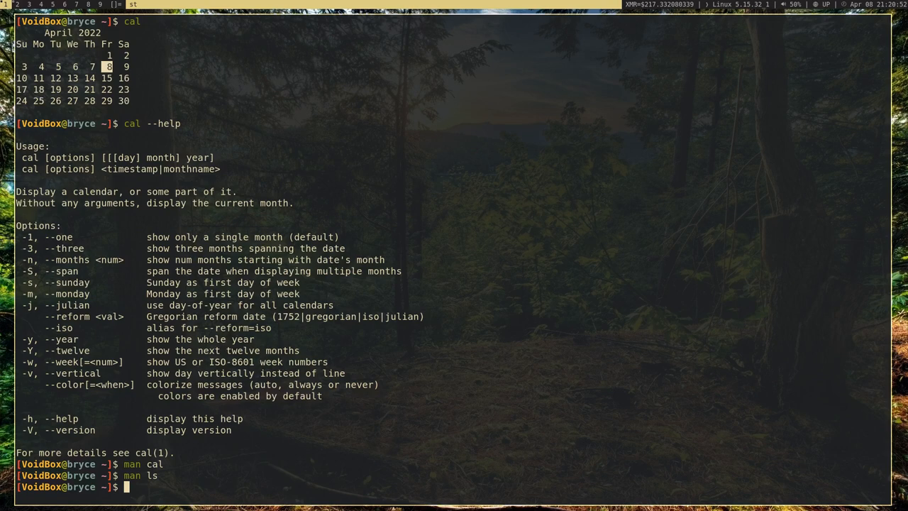
Run man -k . to list all manual pages with descriptions, and scroll the output.
{"action": "type", "text": "man -k"}
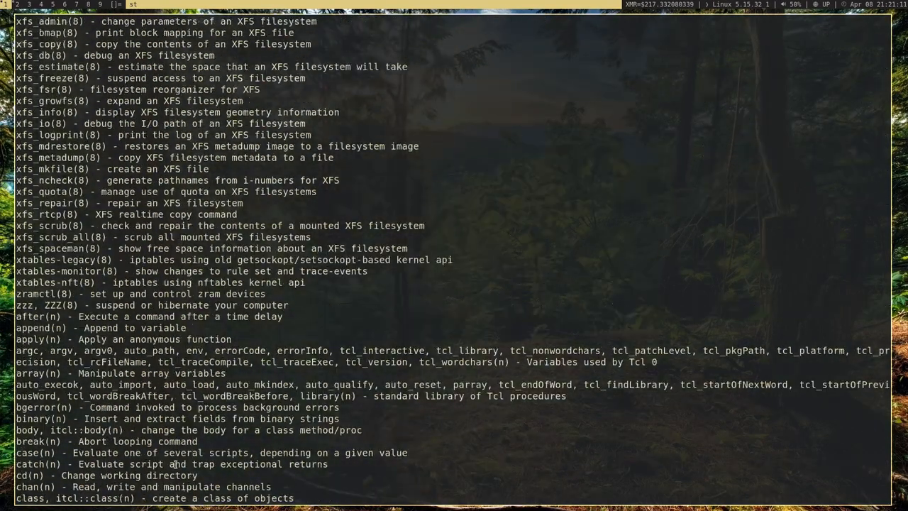
{"action": "scroll", "scroll_direction": "down", "scroll_amount": 3}
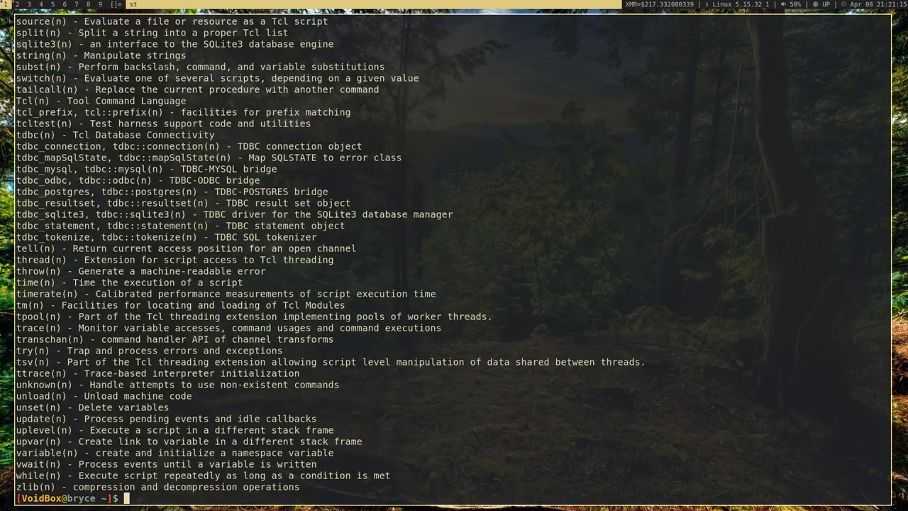
{"action": "type", "text": "man -k ."}
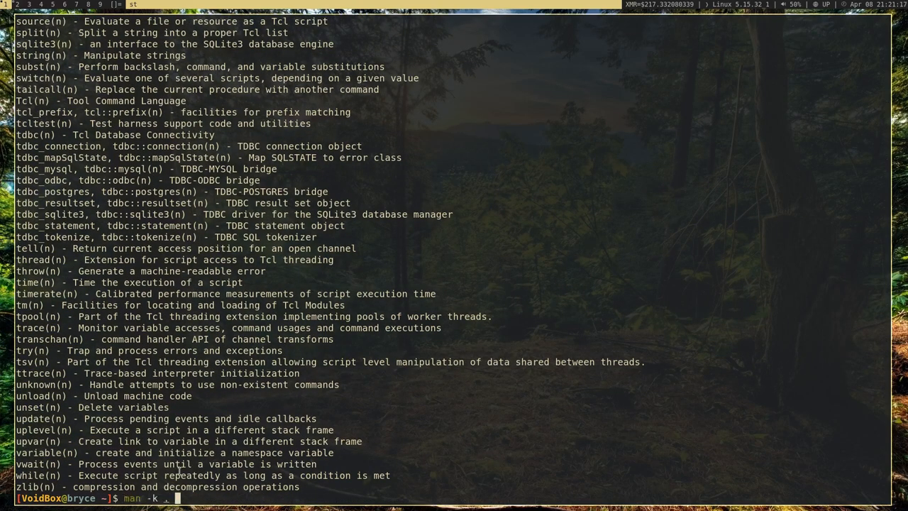